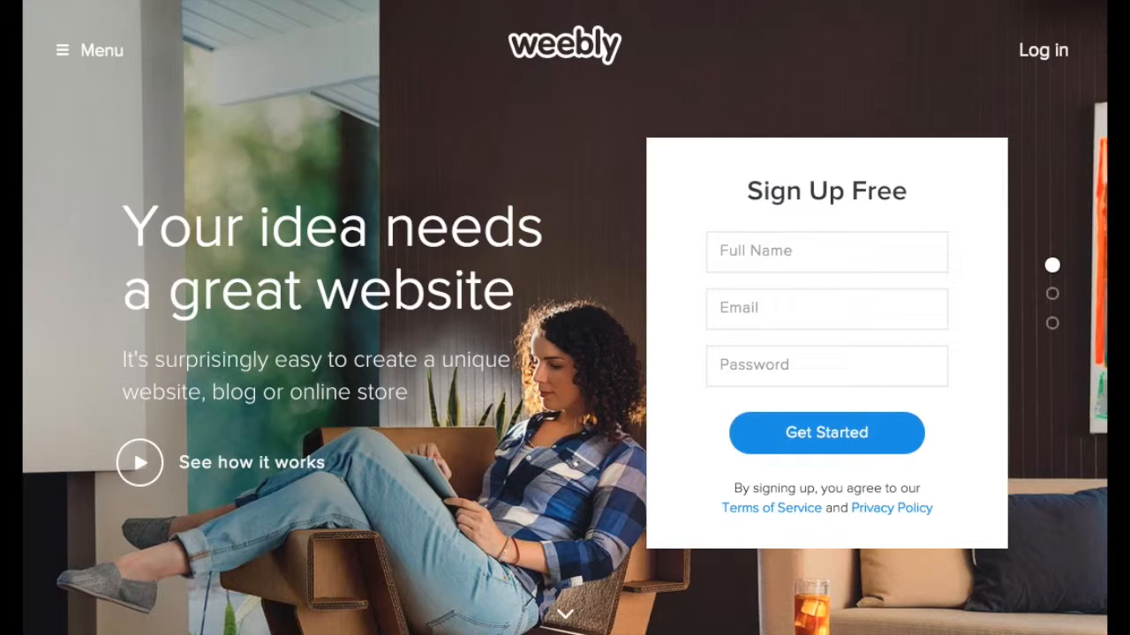
Sign in to the Weebly account to reach the My Sites dashboard
click(826, 366)
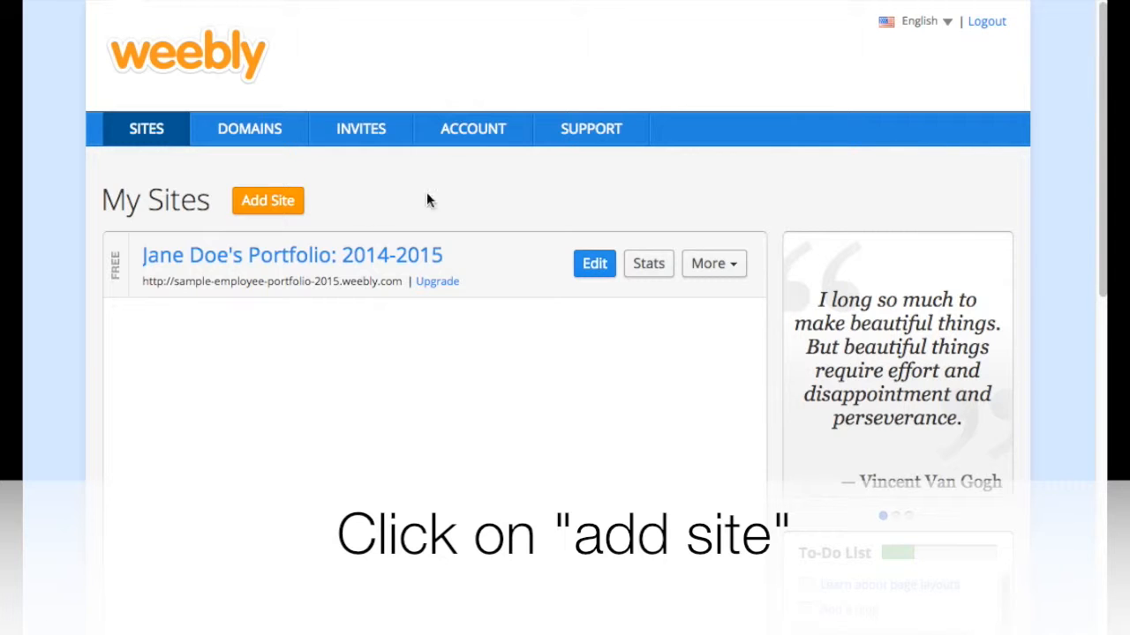
Start a new site with a general website (Site) as its focus
click(268, 201)
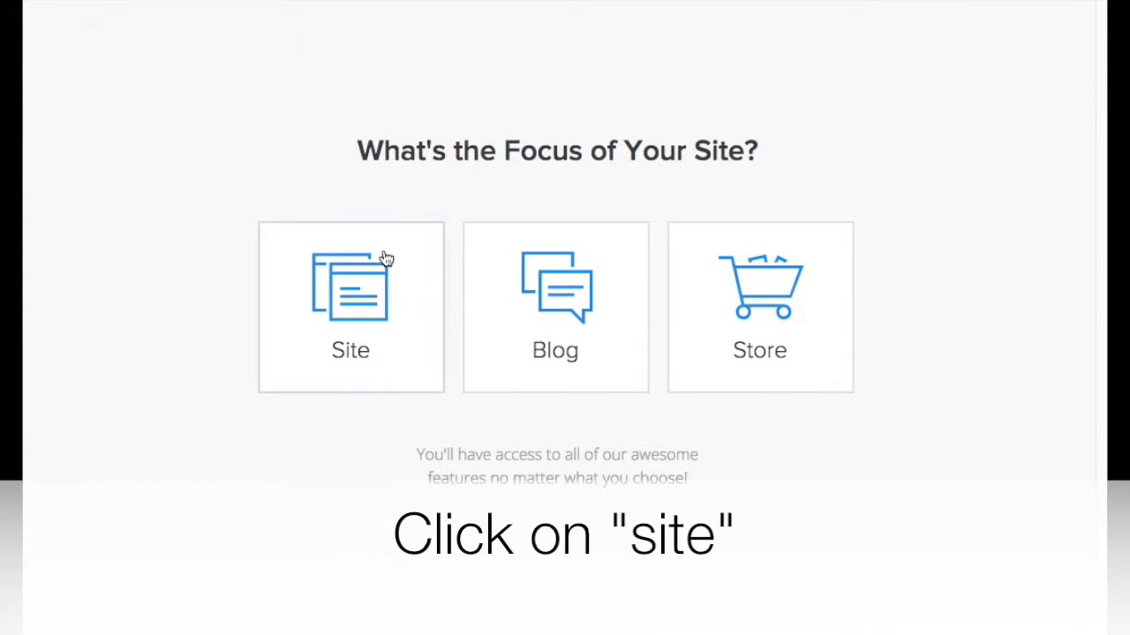
click(350, 307)
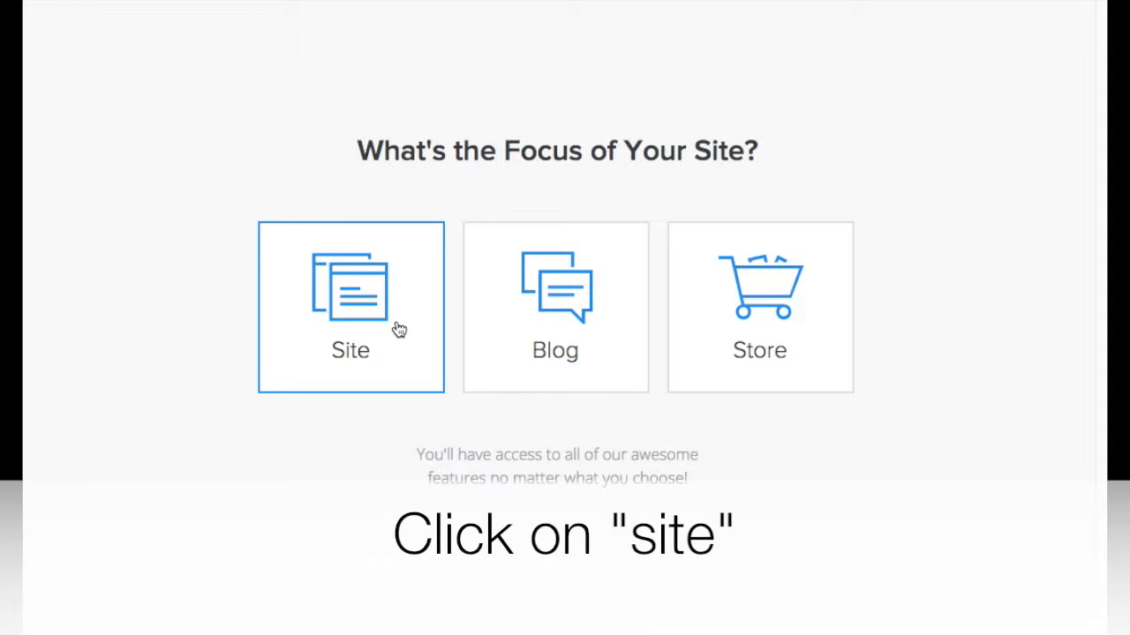
click(349, 307)
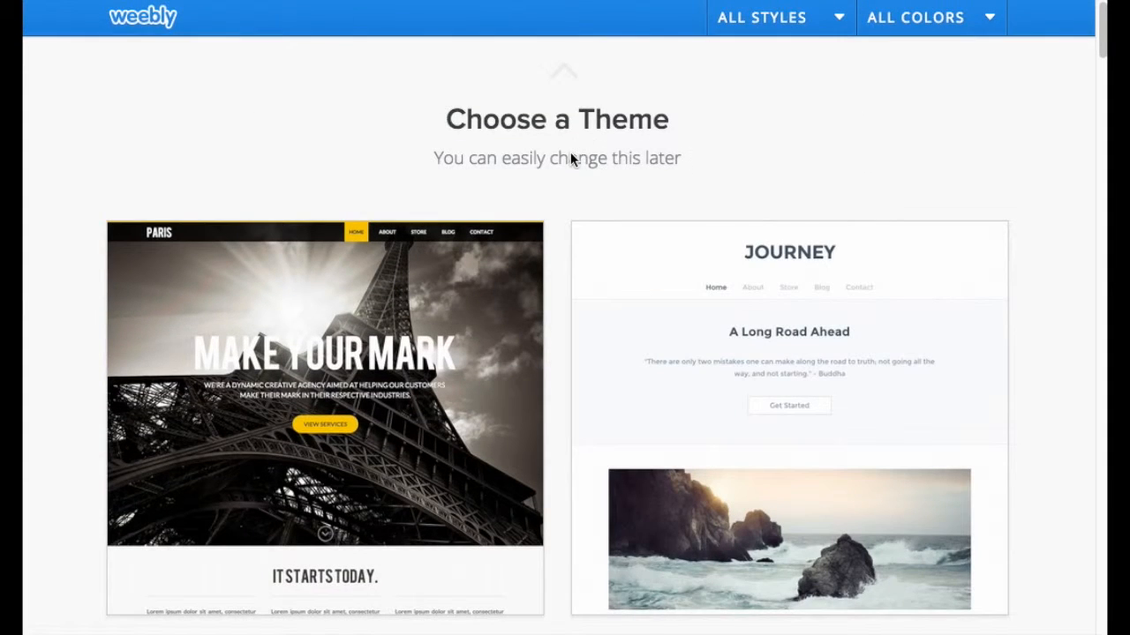
Choose the Clean Cut theme for the new site
scroll(down, 3)
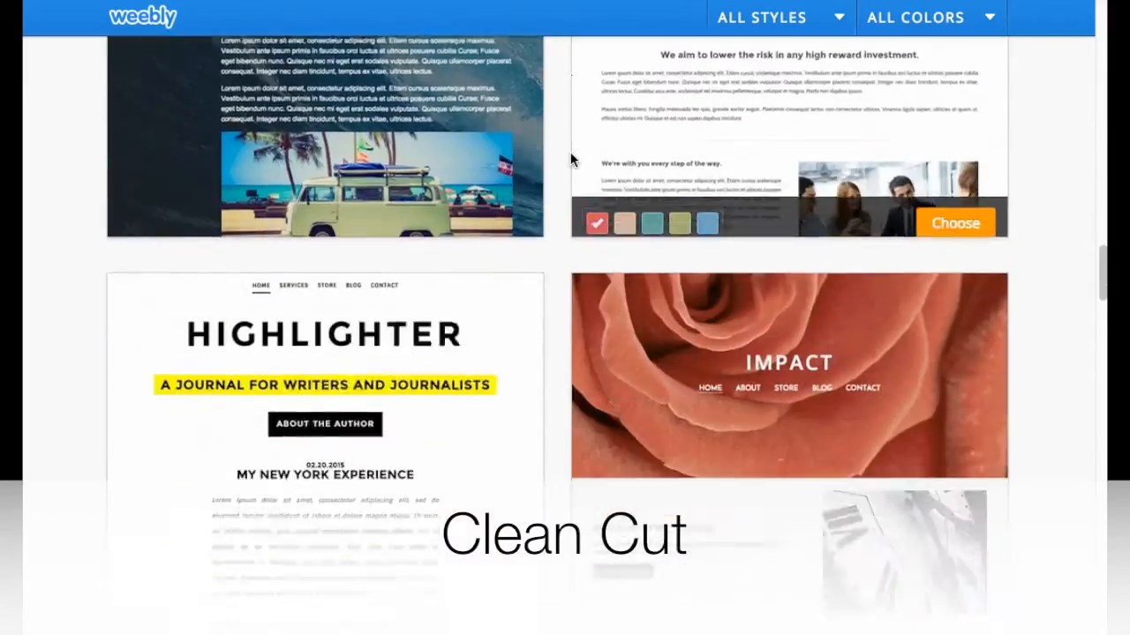
scroll(down, 3)
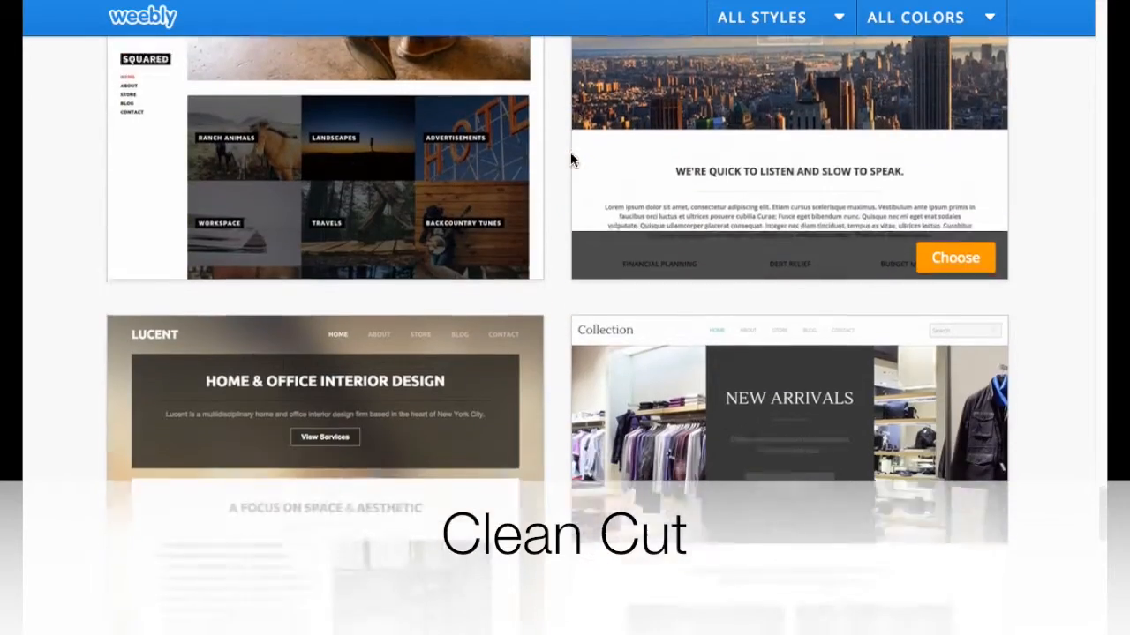
scroll(down, 3)
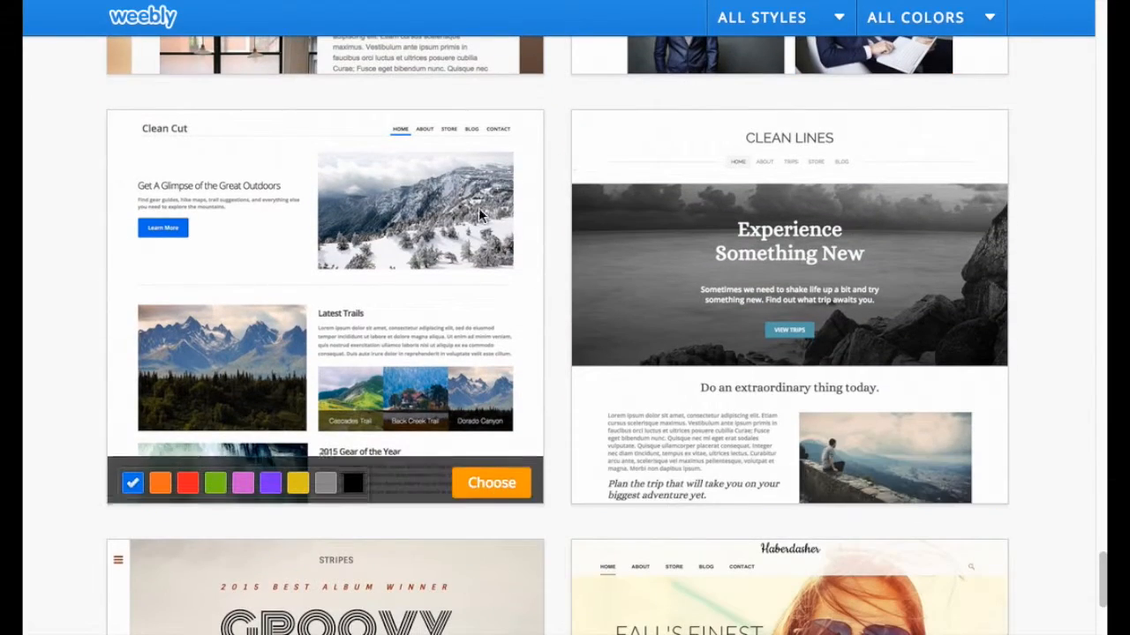
click(491, 483)
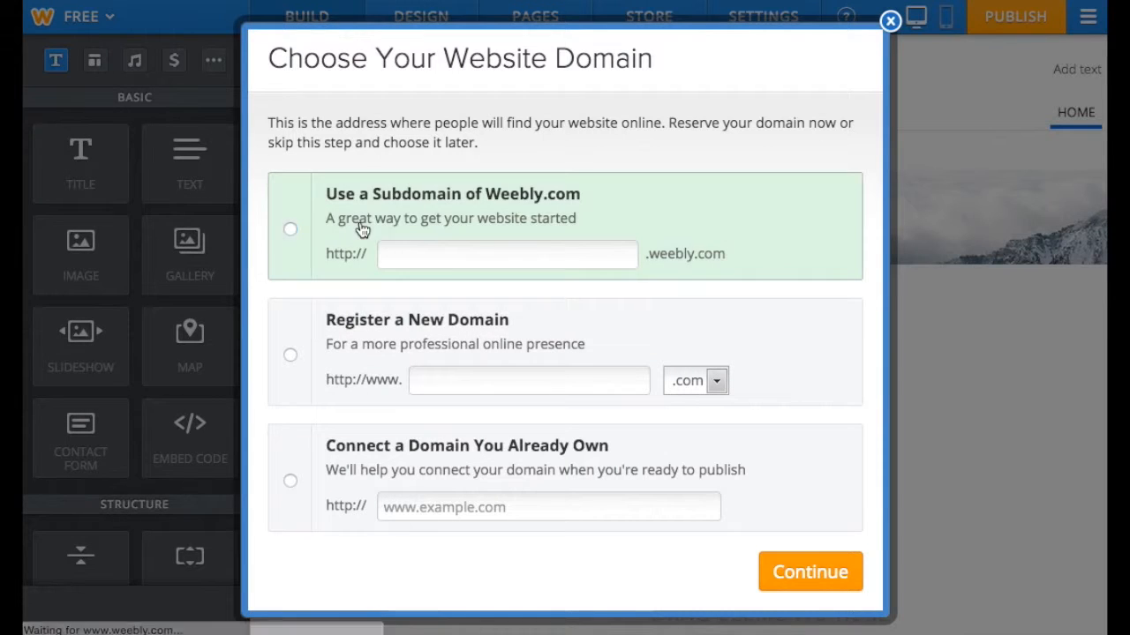
Reserve the free weebly.com subdomain ending in portfolio-2015 and continue into the editor
text(saal)
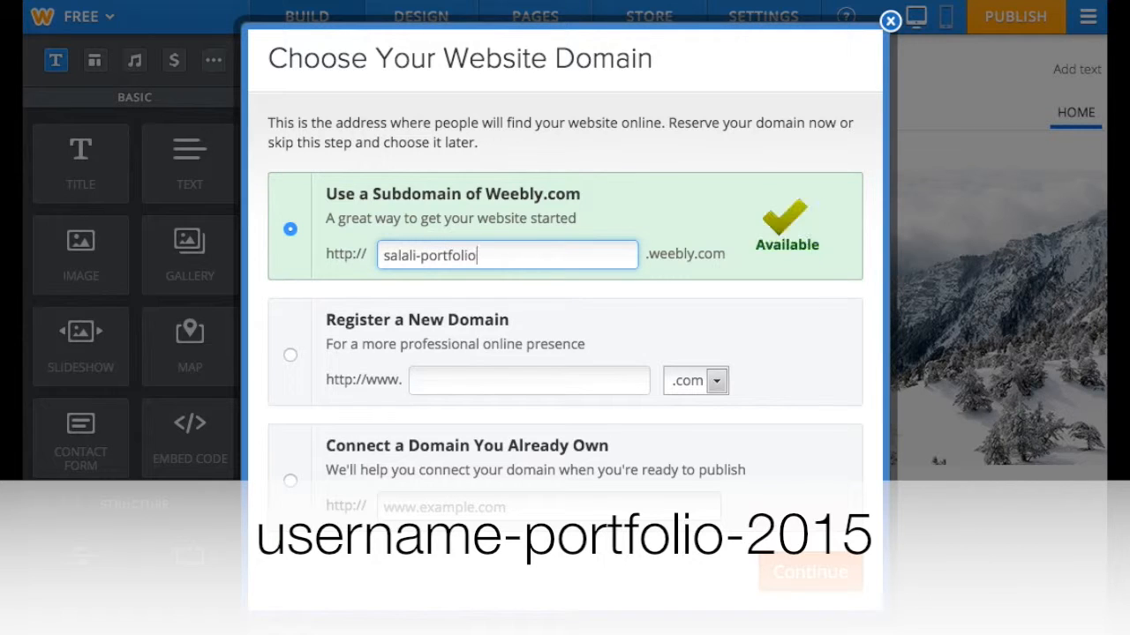
text(-2015)
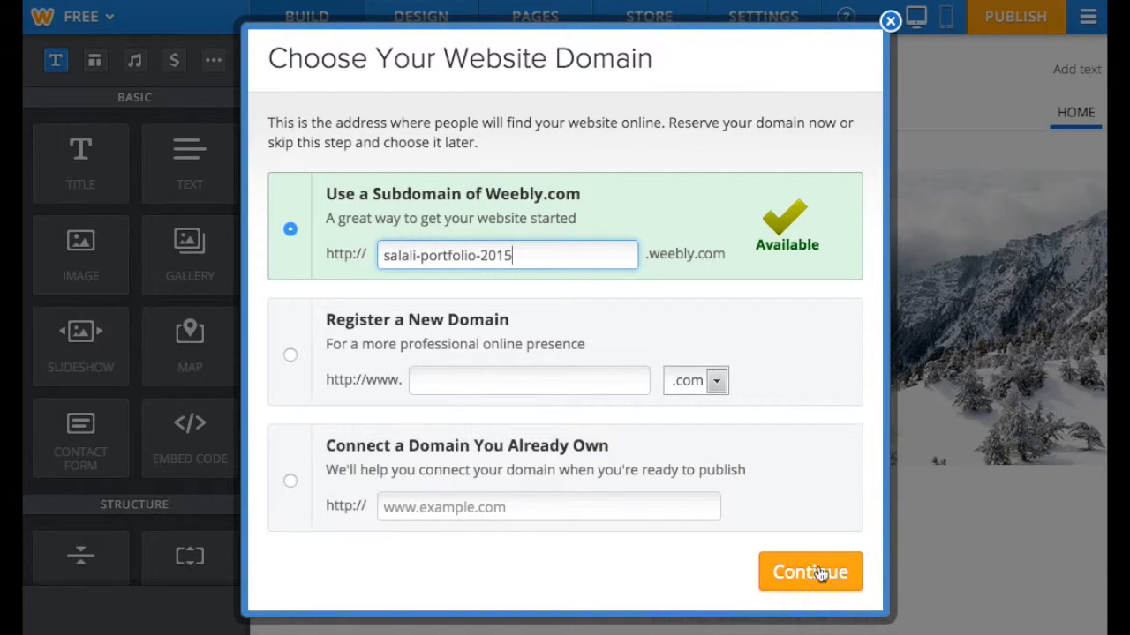
click(809, 572)
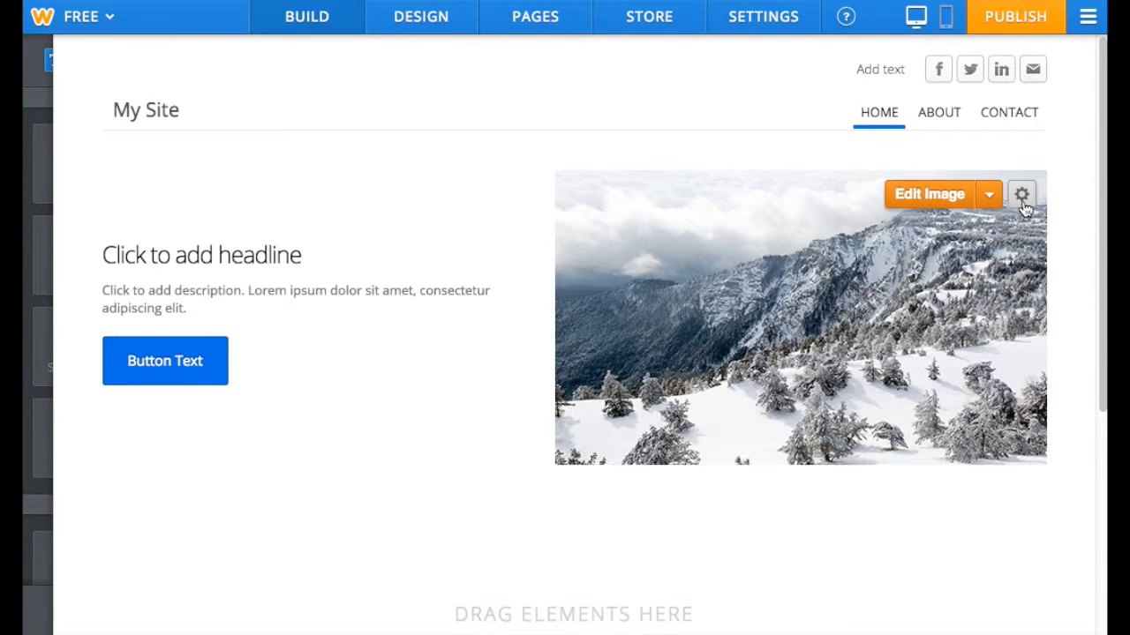
Switch the home page layout to No Header
click(1020, 194)
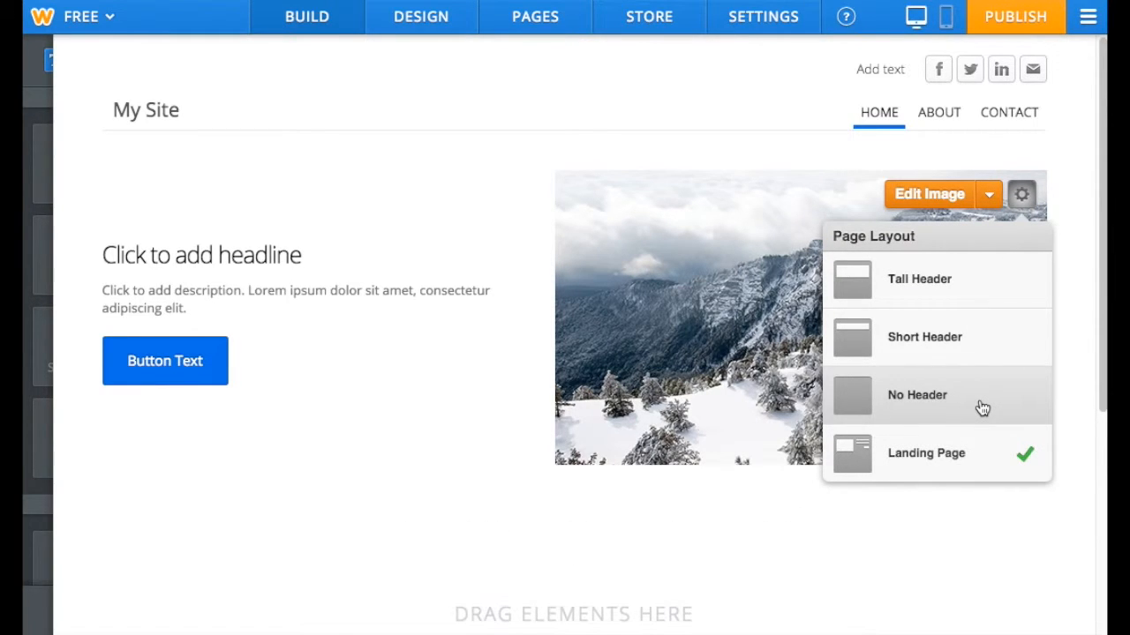
click(916, 396)
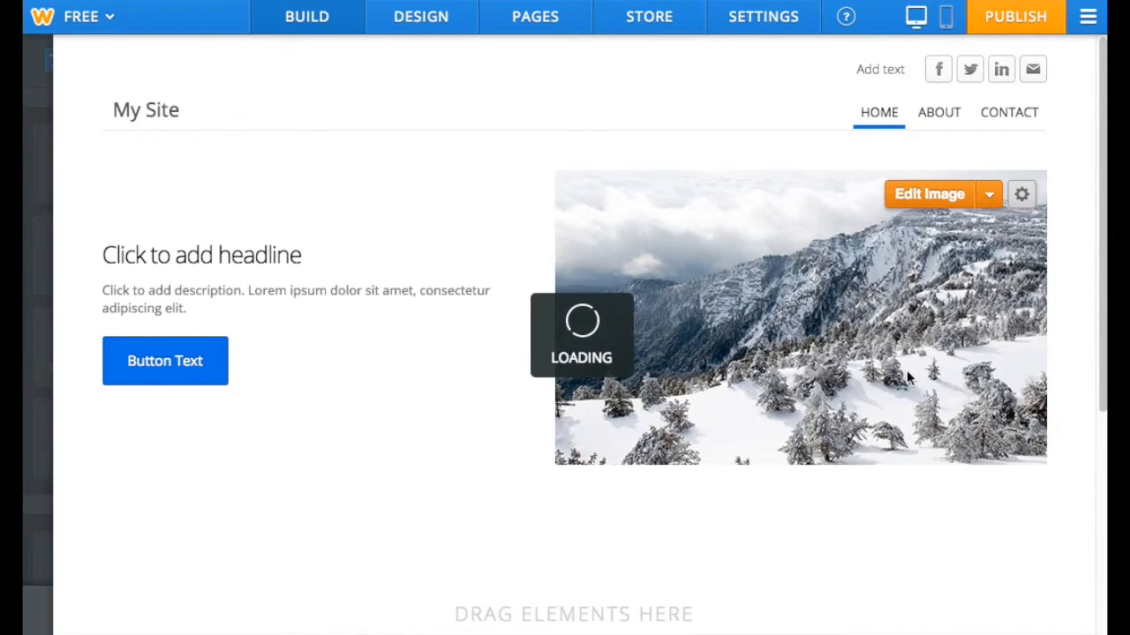
click(535, 16)
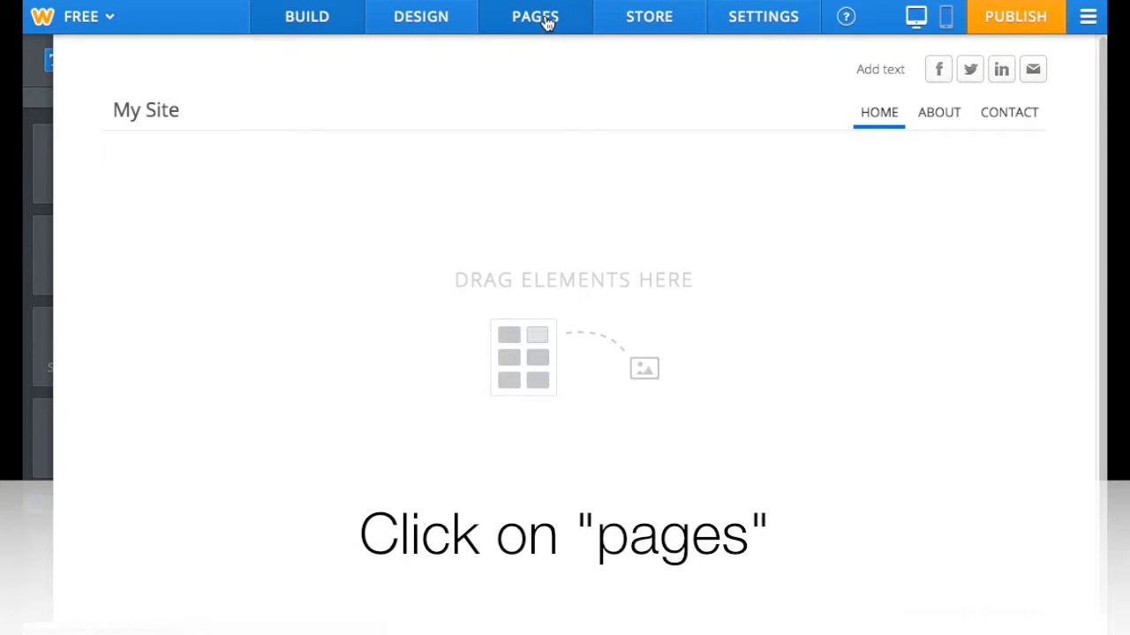
Delete the Contact page so only the Home page remains
click(536, 16)
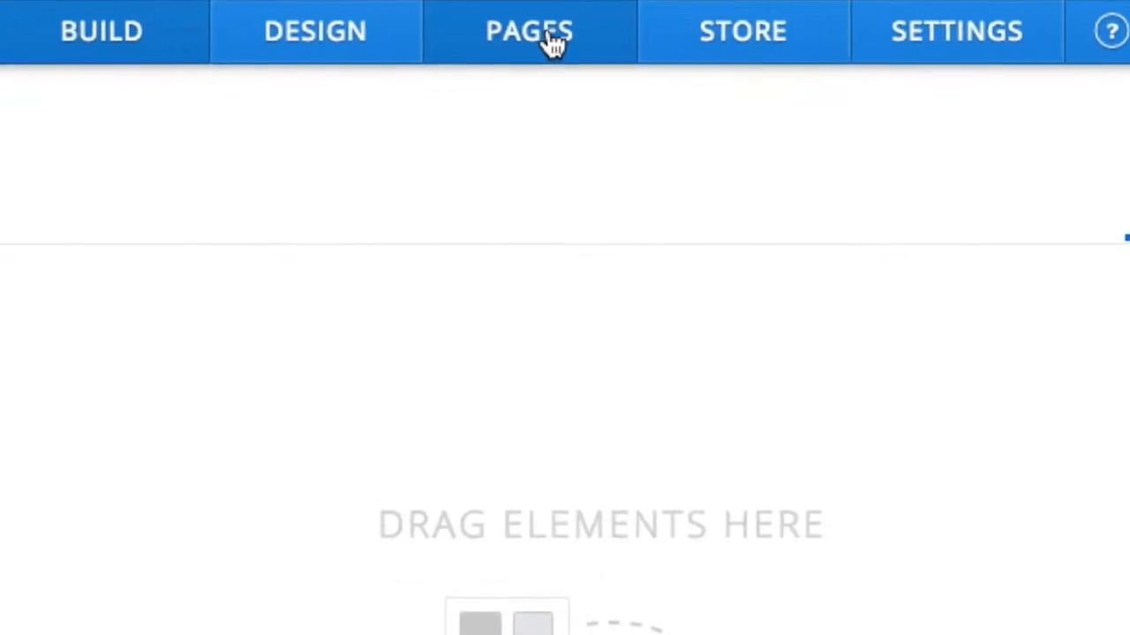
click(530, 32)
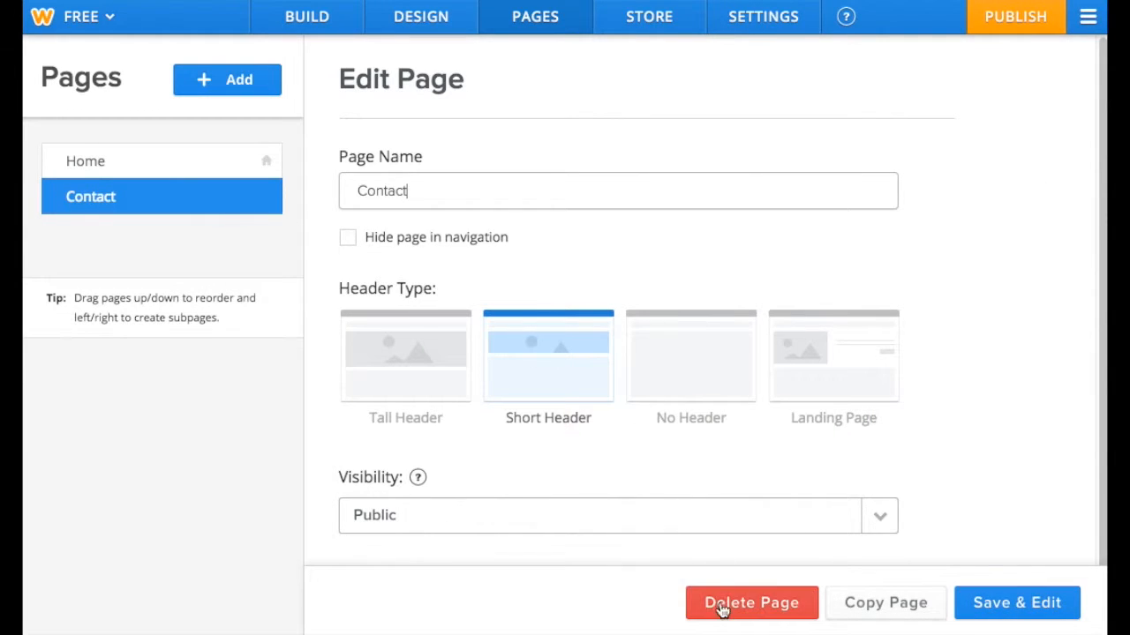
click(752, 604)
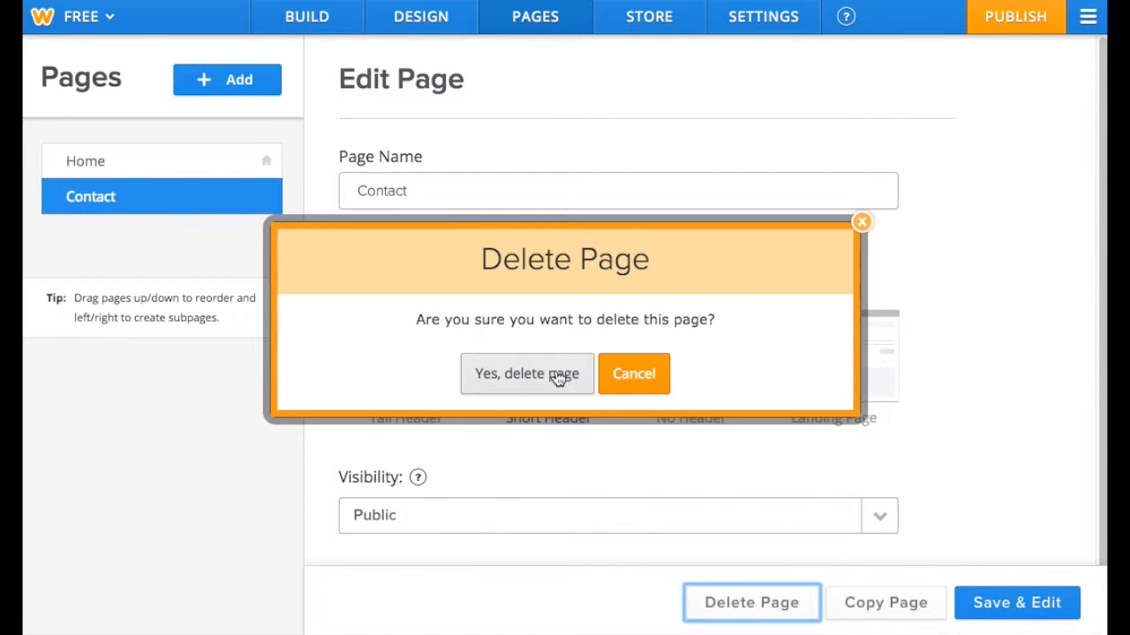
click(526, 374)
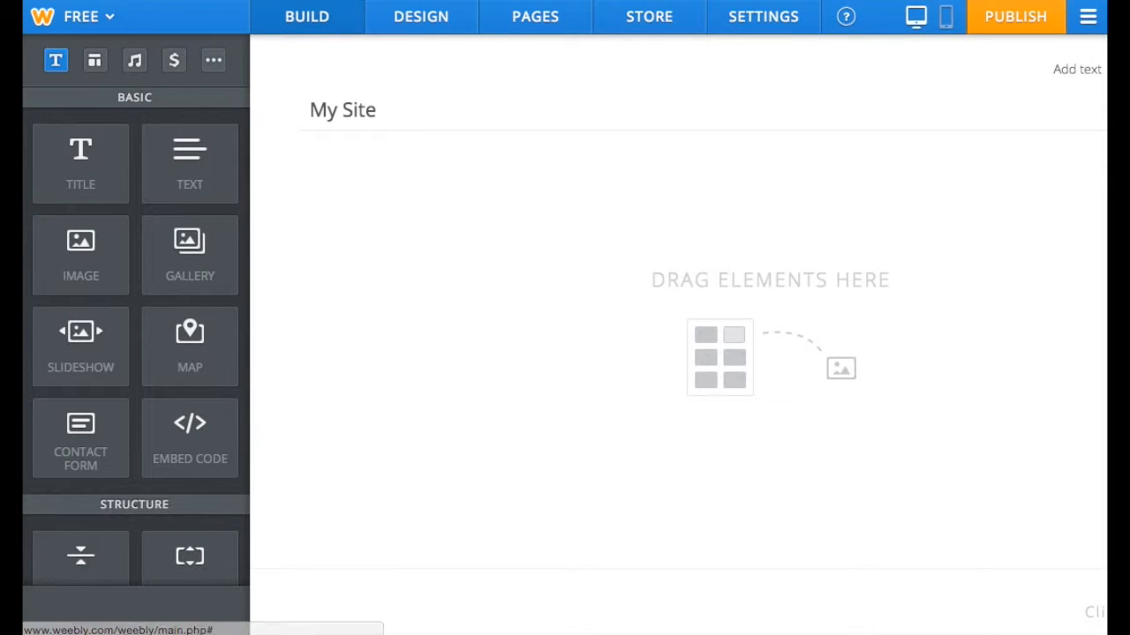
Finish the site title with 2015 and add the 'Goal 1: Create 3 vocabulary quizzes' heading
click(342, 109)
text(Jane Doe's Portfolio: 2014 -)
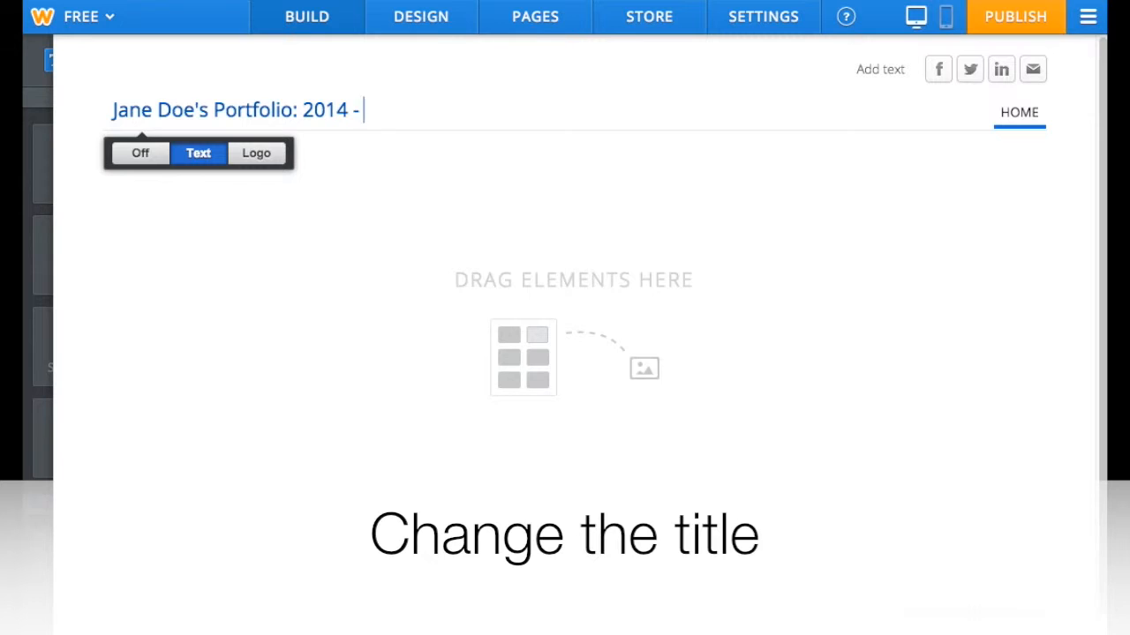
text(2015)
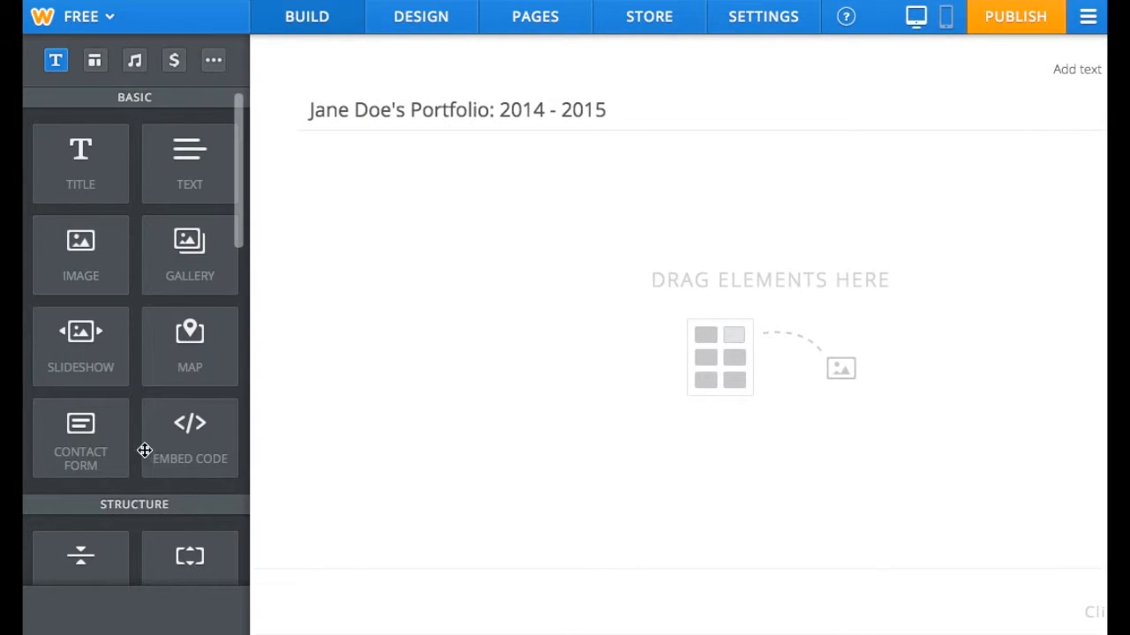
mouse_move(190, 438)
text(G)
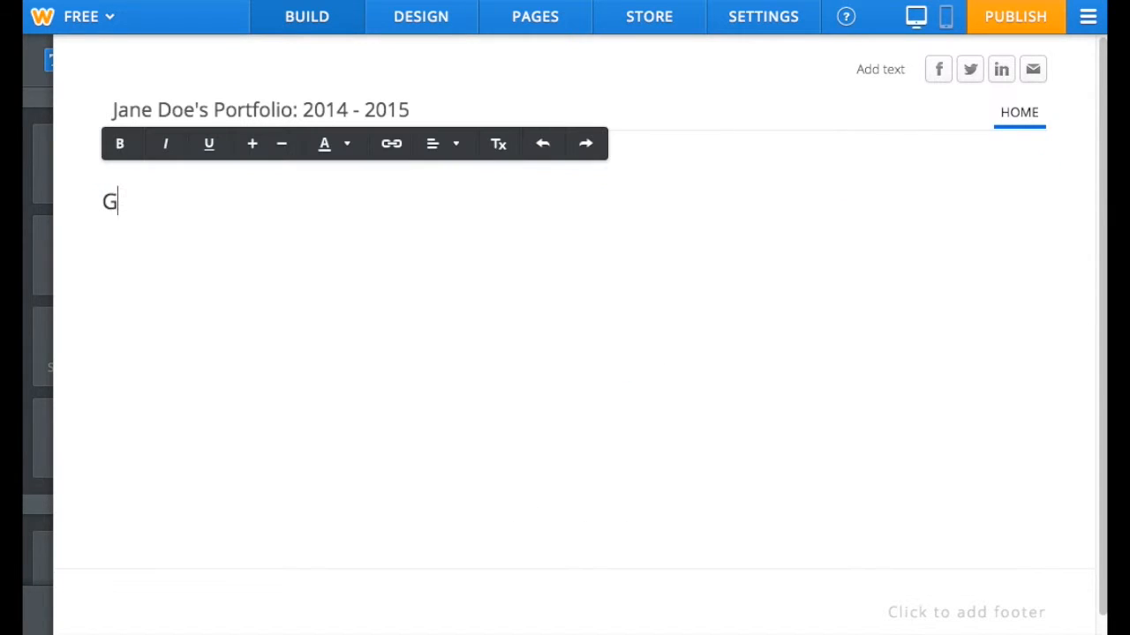
text(oal 1: Create 3 vocabulary quizzes)
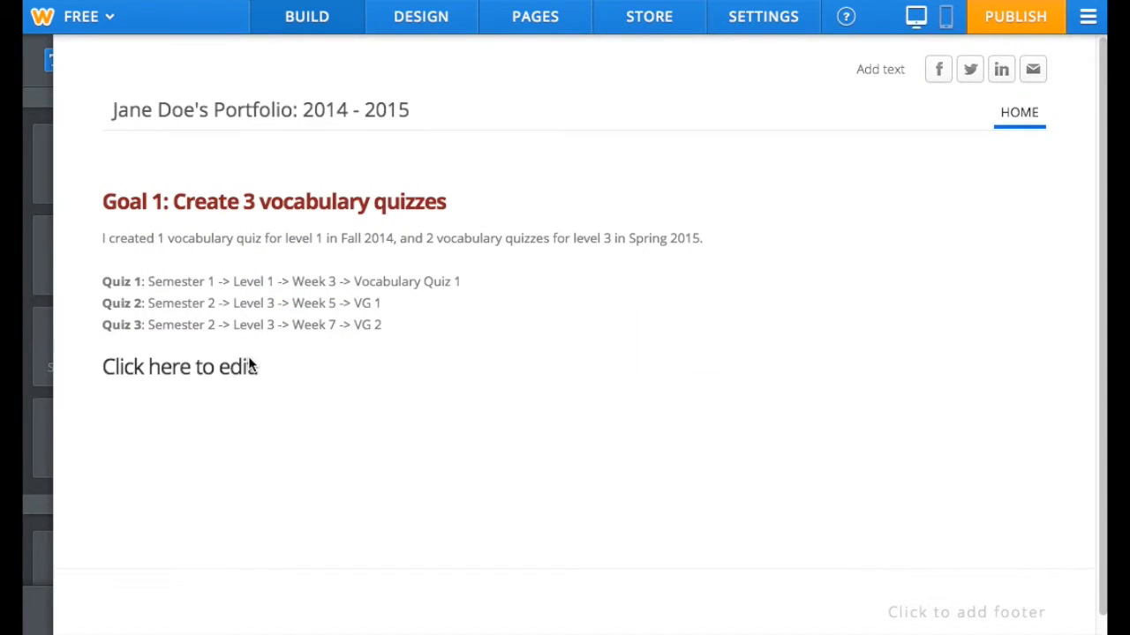
Add a File block under 'Certificate below:' and begin uploading the certificate file
scroll(down, 3)
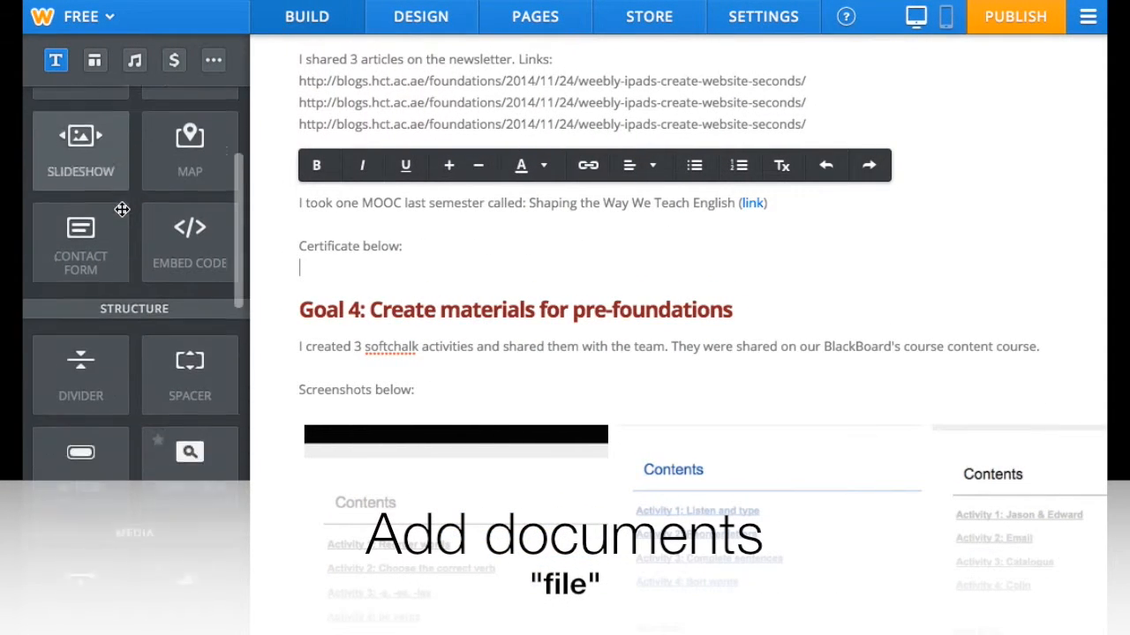
click(95, 60)
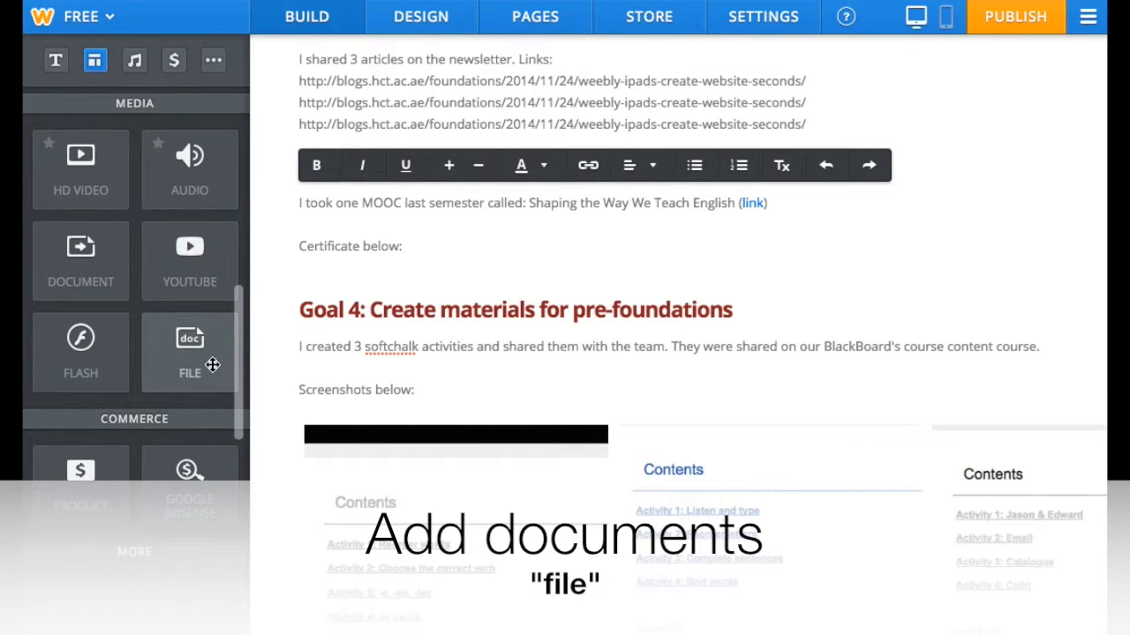
click(189, 353)
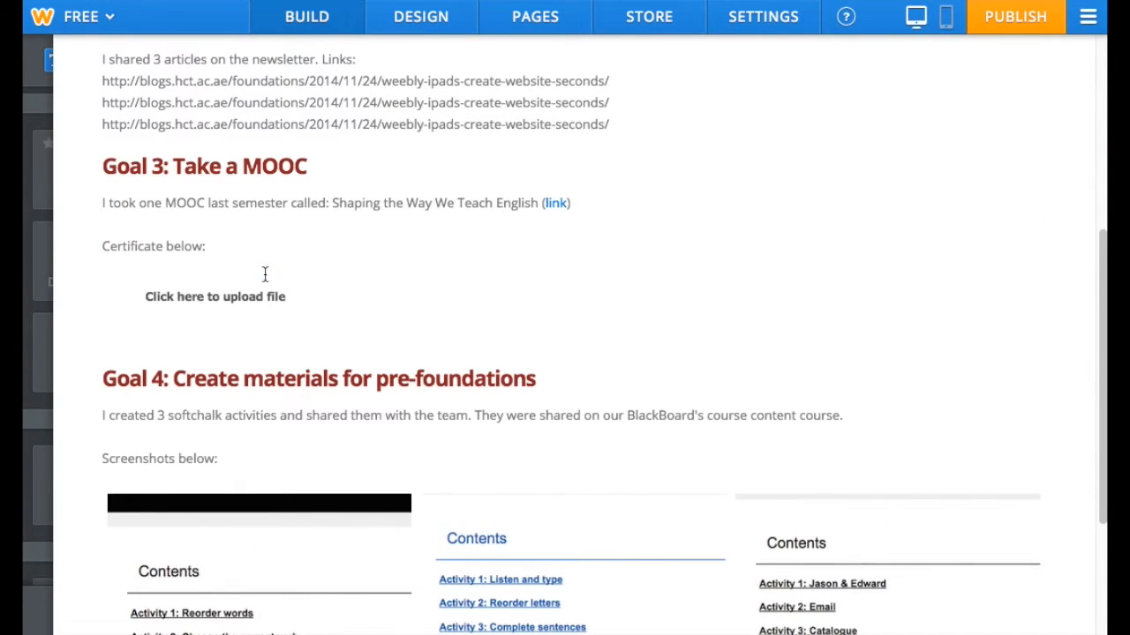
click(215, 297)
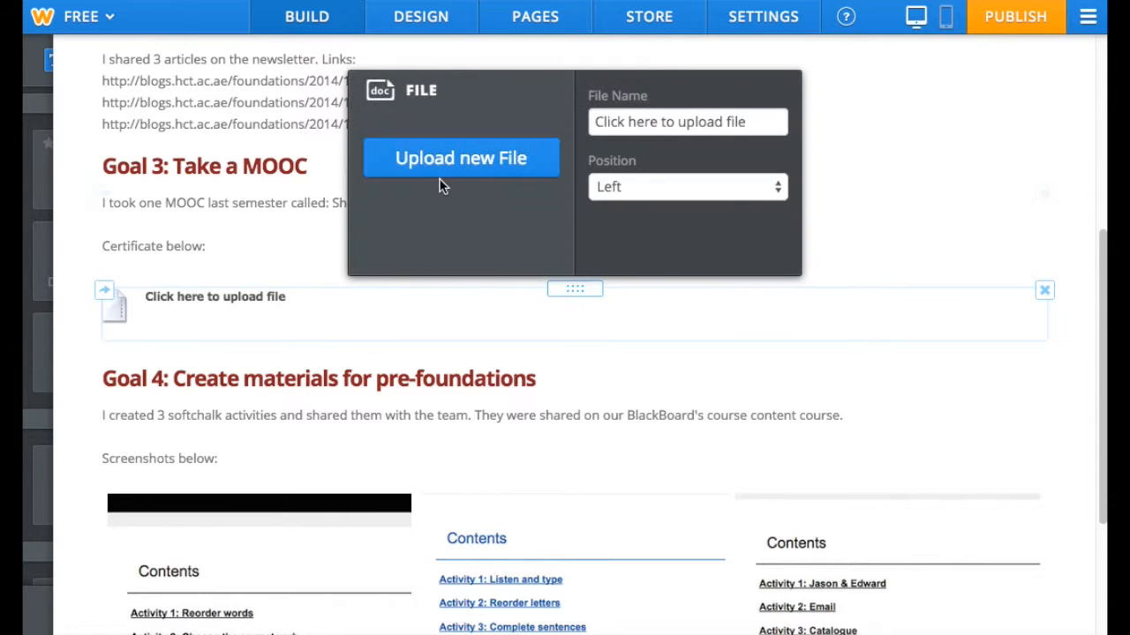
click(459, 158)
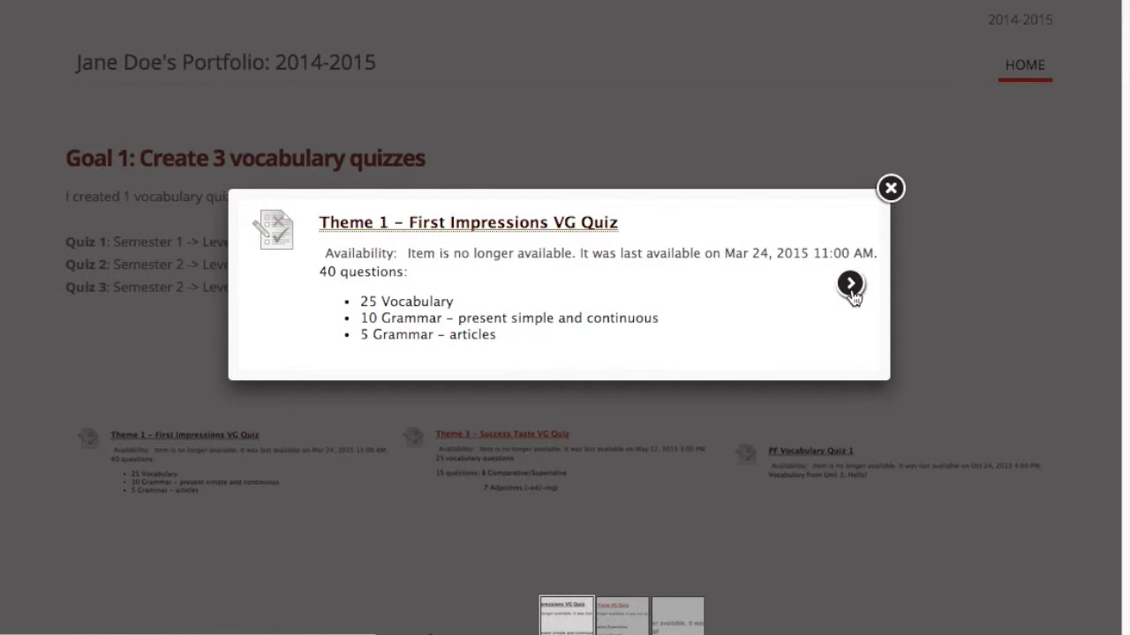
click(848, 282)
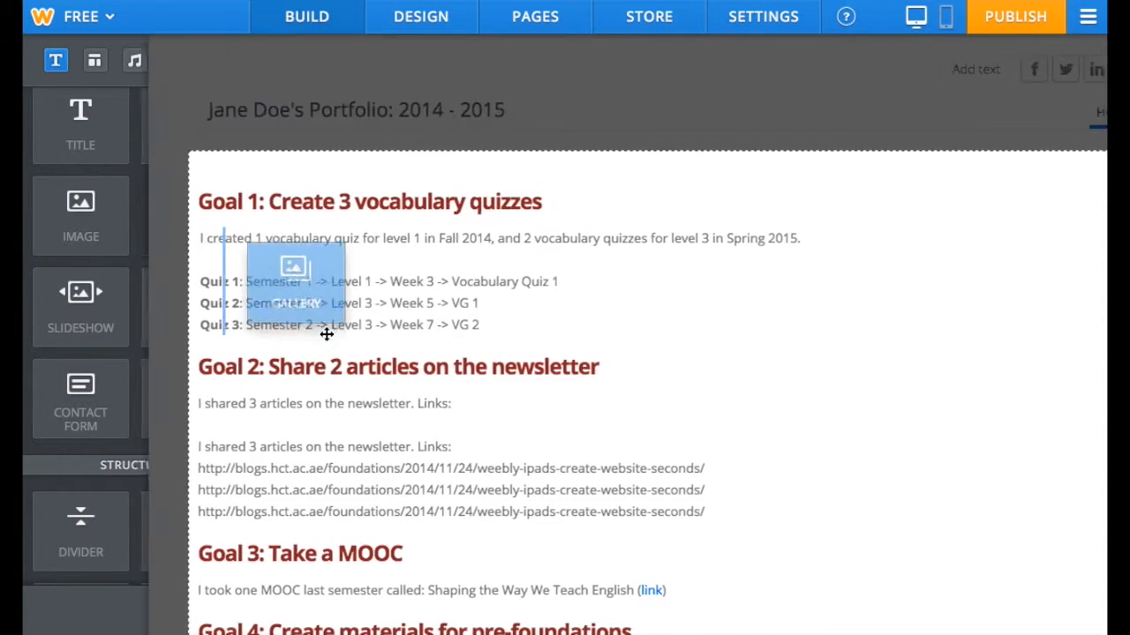
Start uploading screenshots into the gallery below the Goal 4 text
scroll(down, 3)
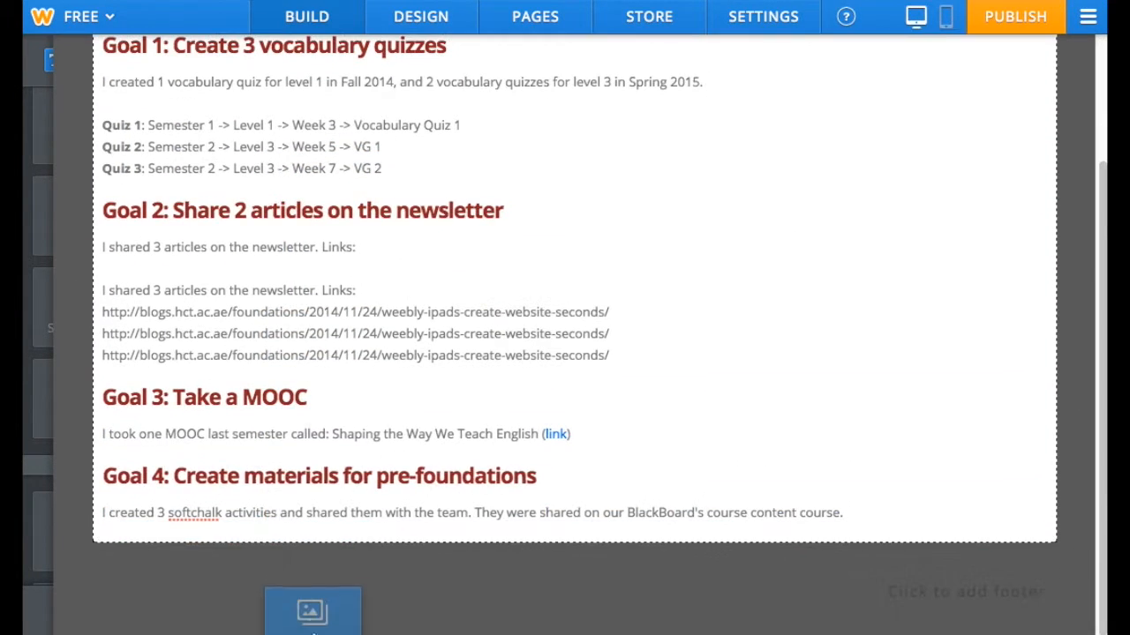
scroll(down, 3)
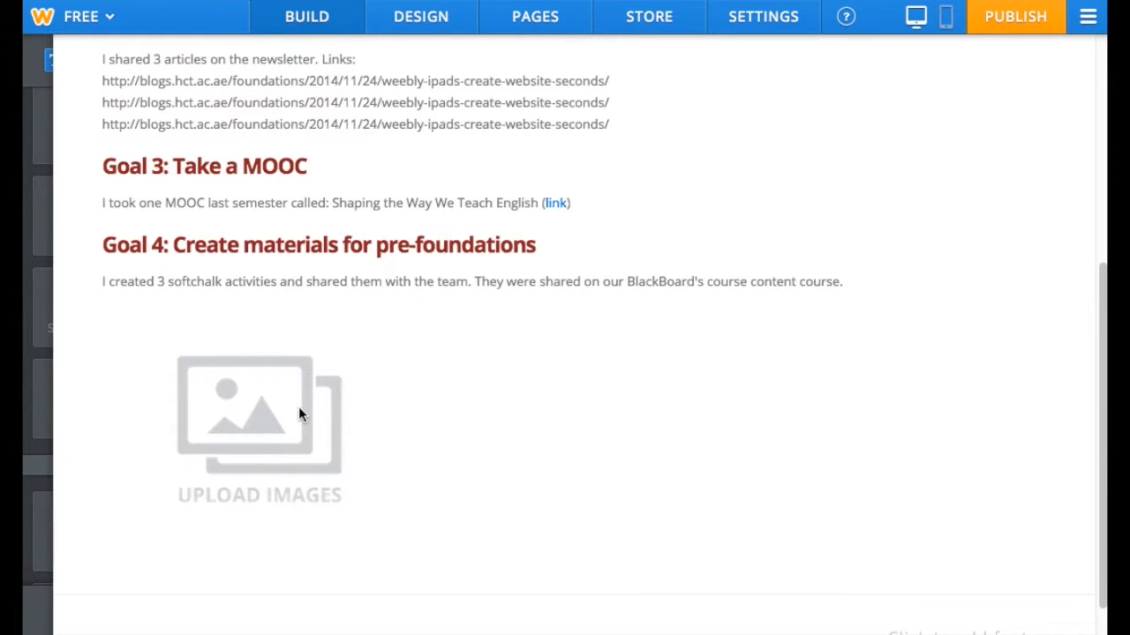
click(260, 429)
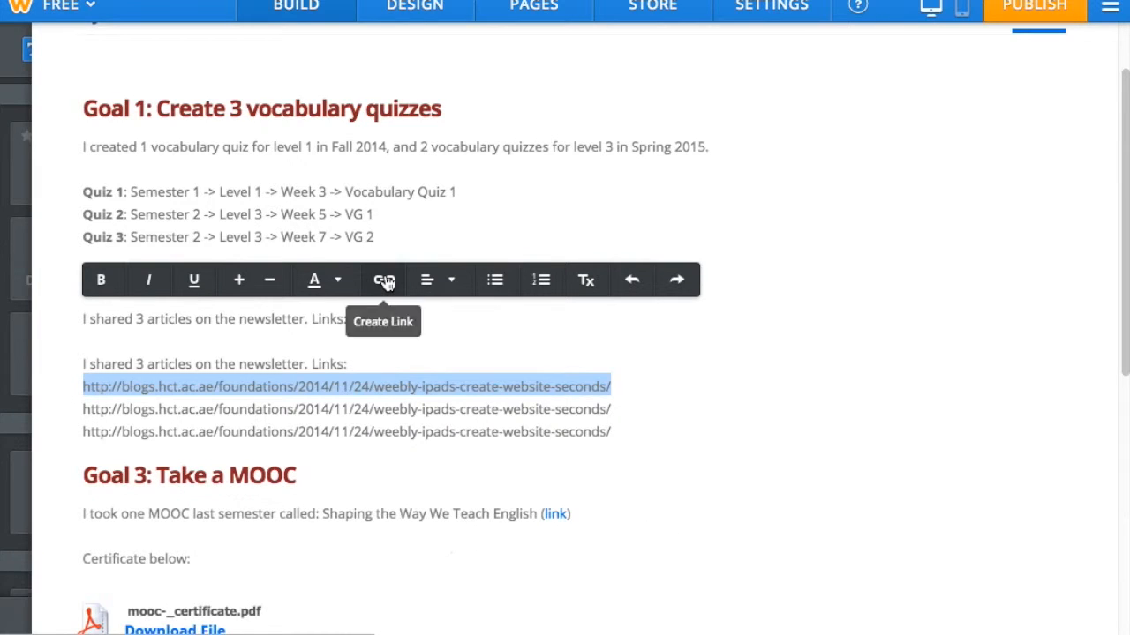
Link the first Goal 2 article URL, set to open in a new window, and save it
click(383, 279)
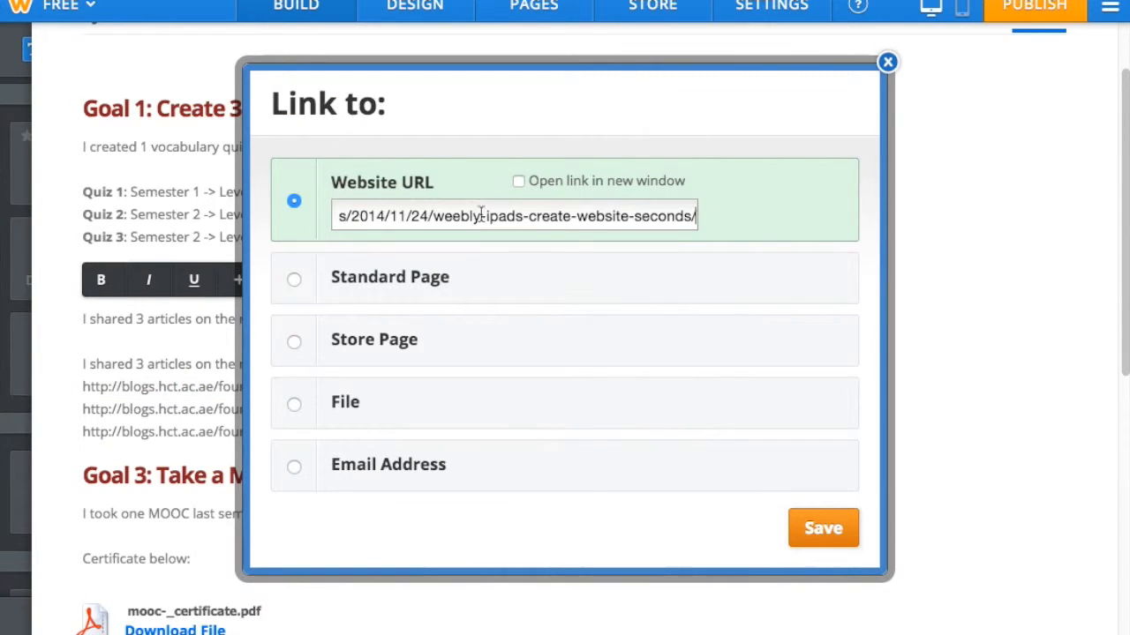
click(519, 180)
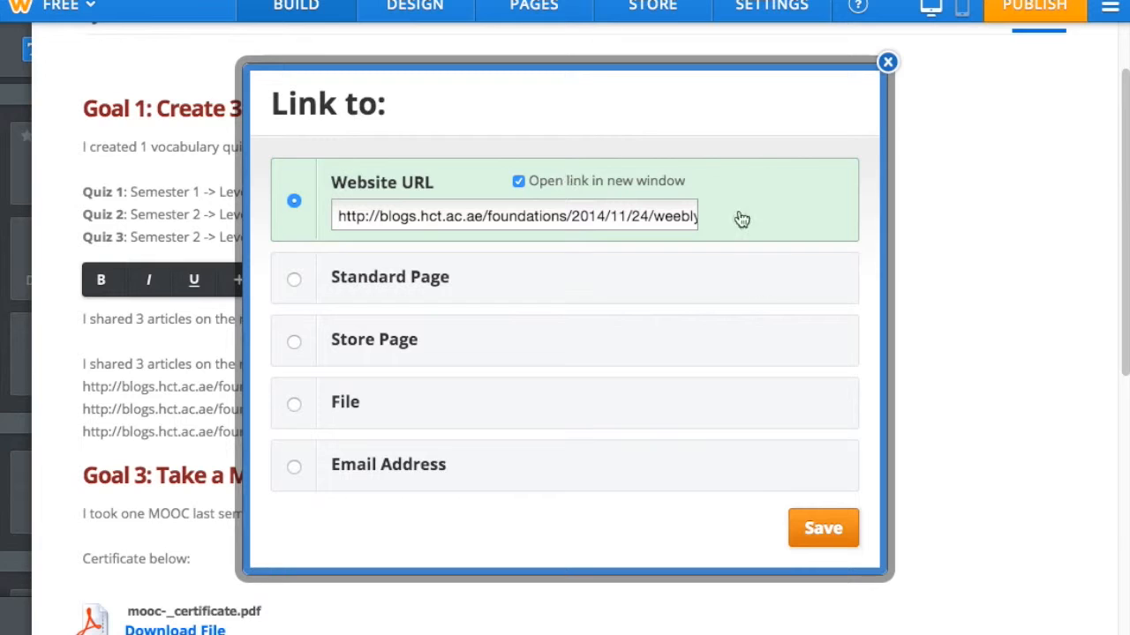
click(823, 527)
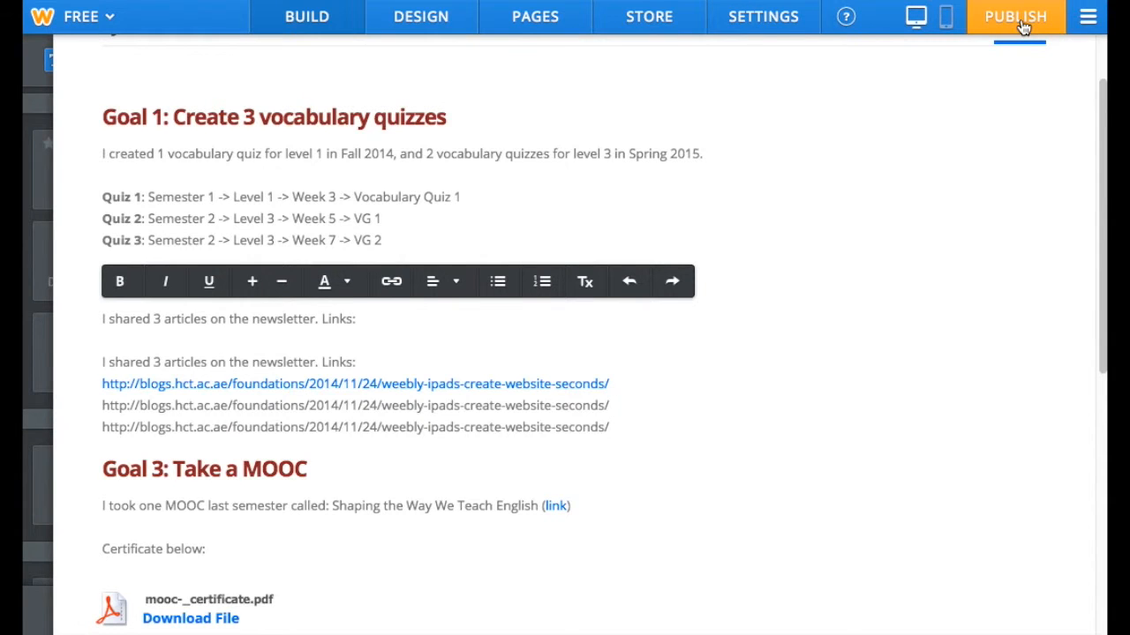
Publish the site on its free weebly.com subdomain, then publish again after an edit
click(1014, 16)
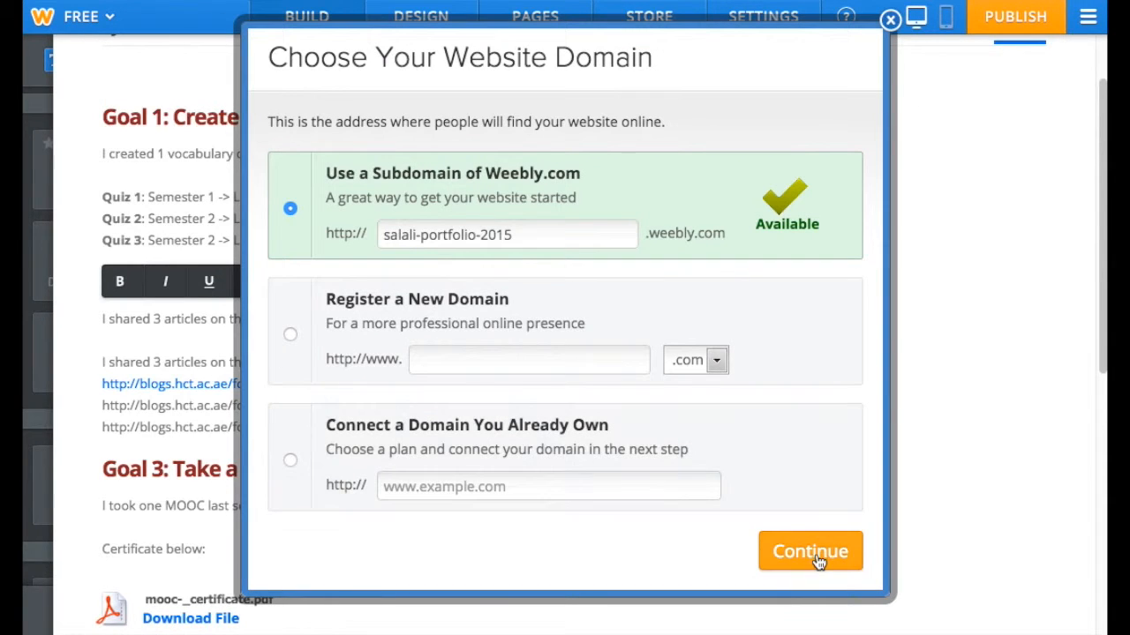
click(808, 550)
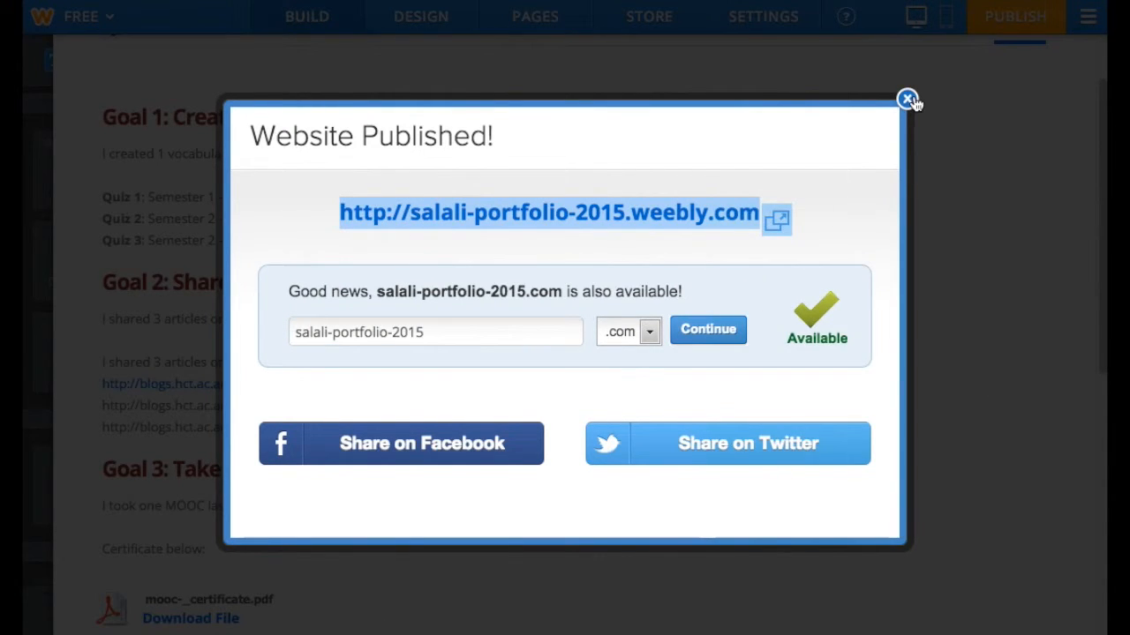
click(907, 98)
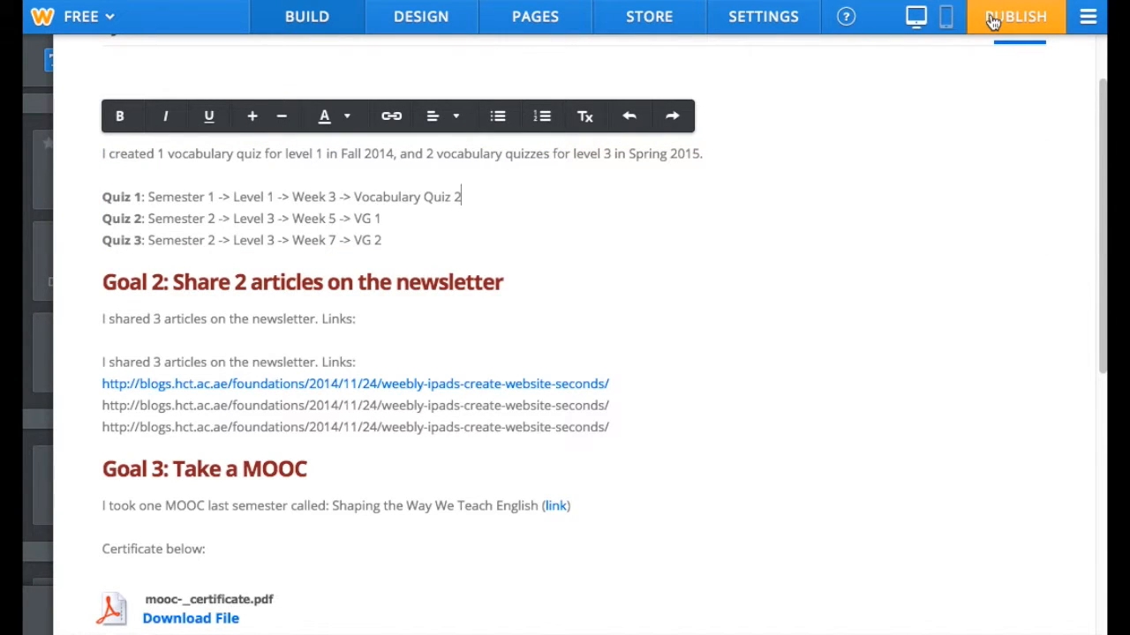
click(1014, 16)
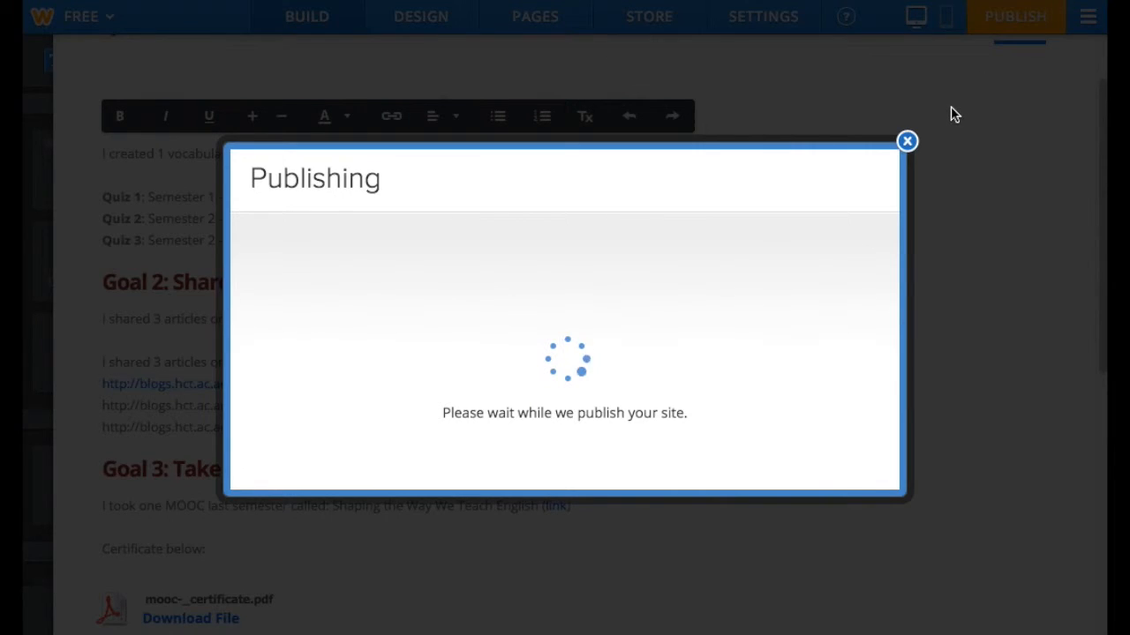